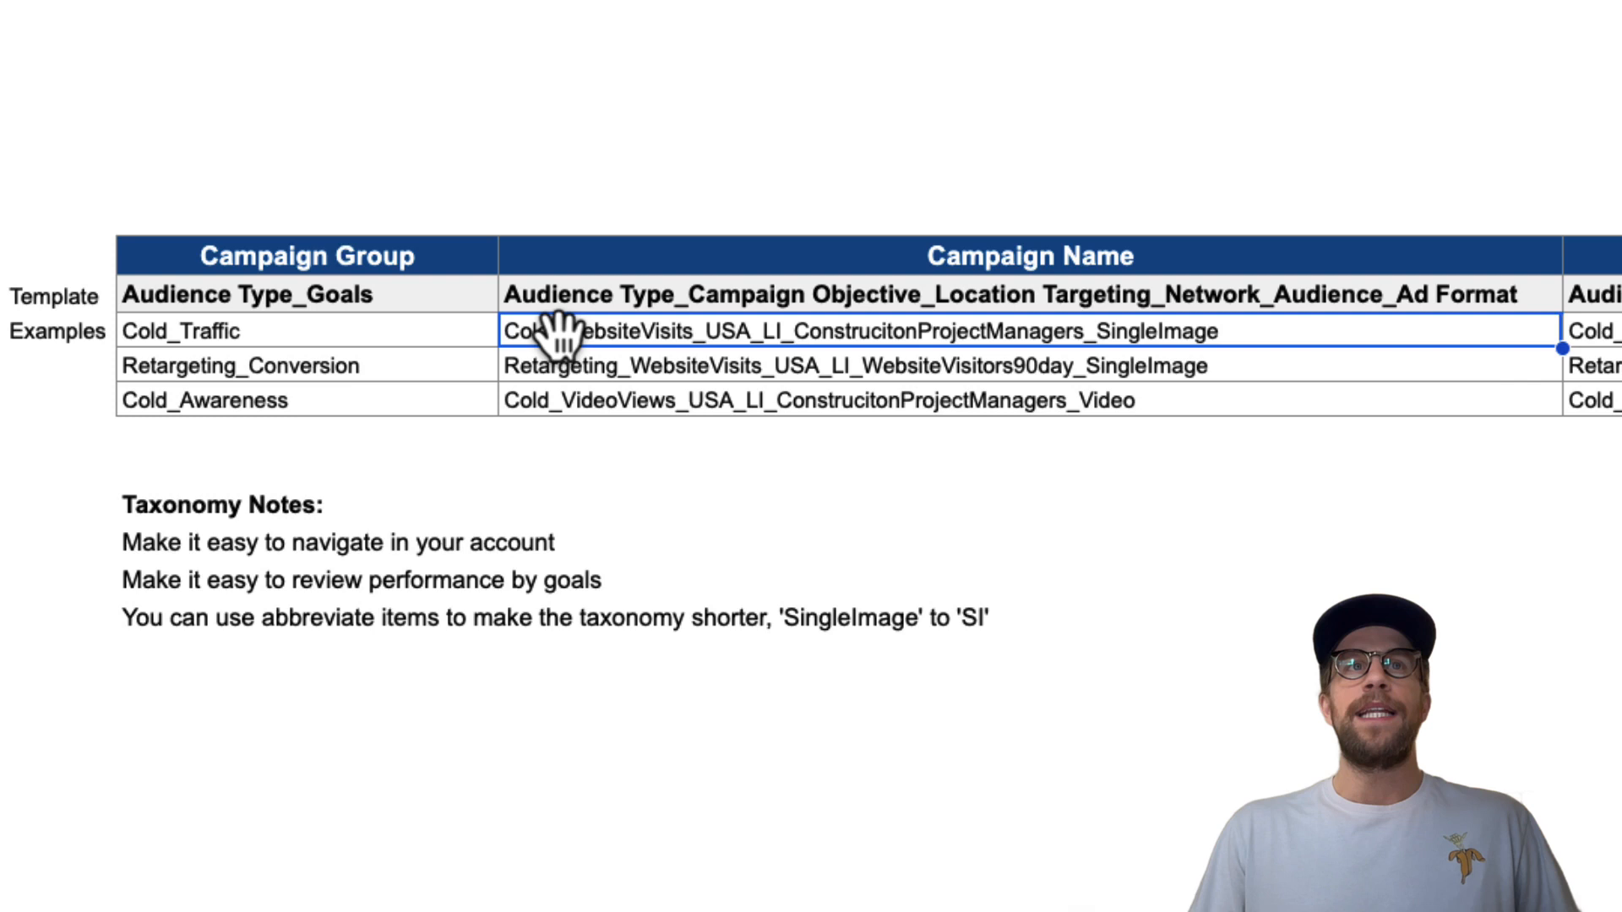
{"action": "mouse_move", "coordinate": [402, 372]}
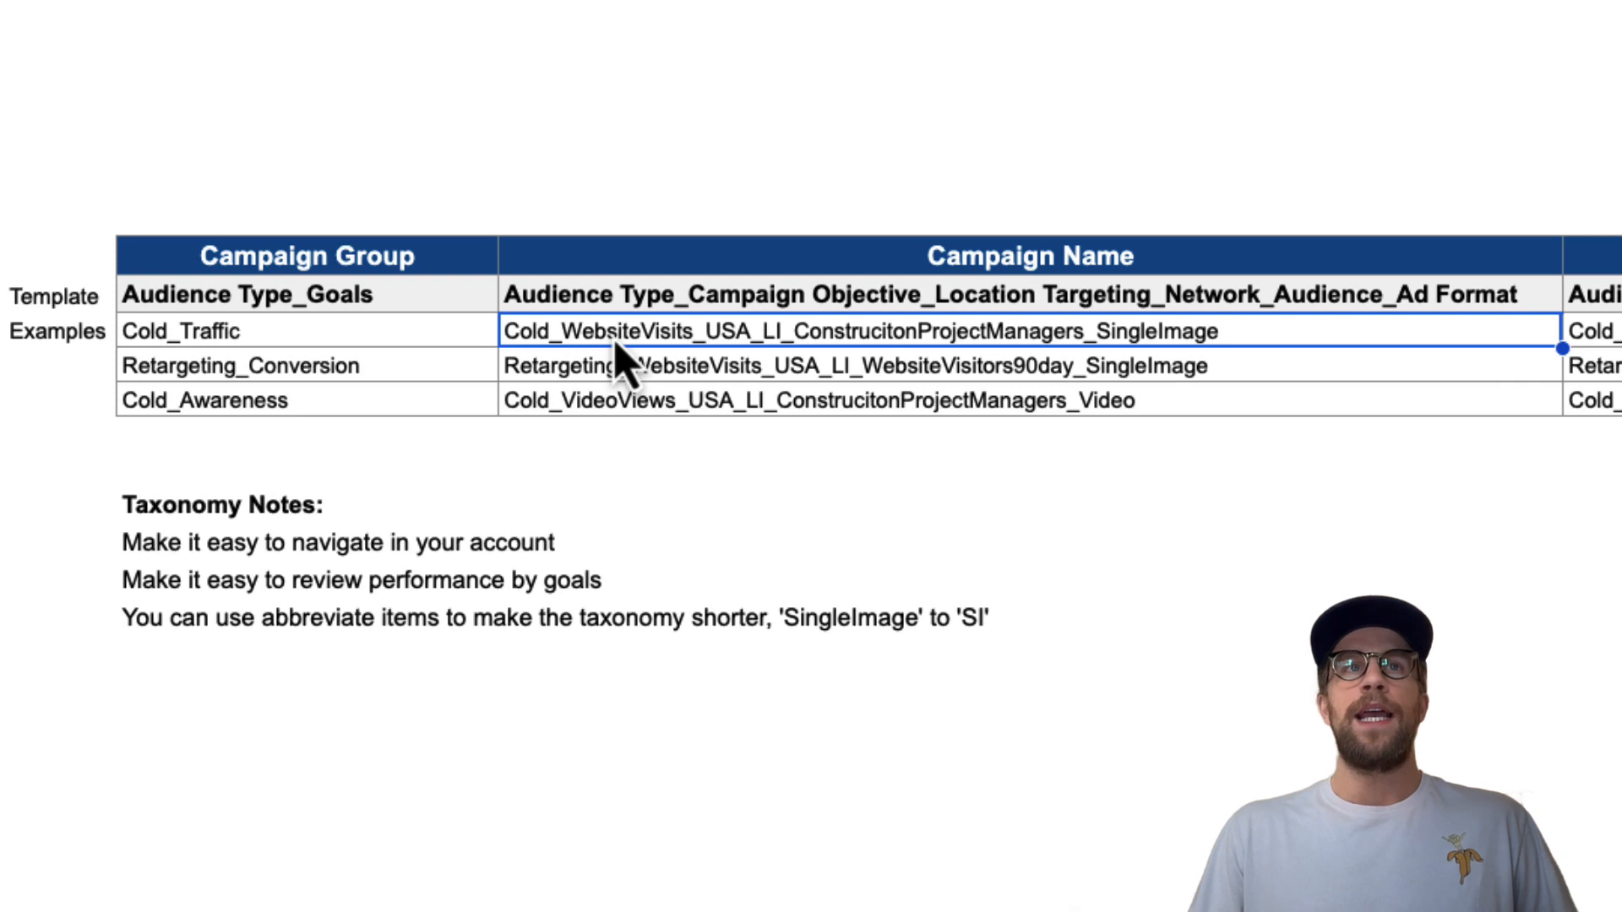
{"action": "double_click", "coordinate": [620, 330]}
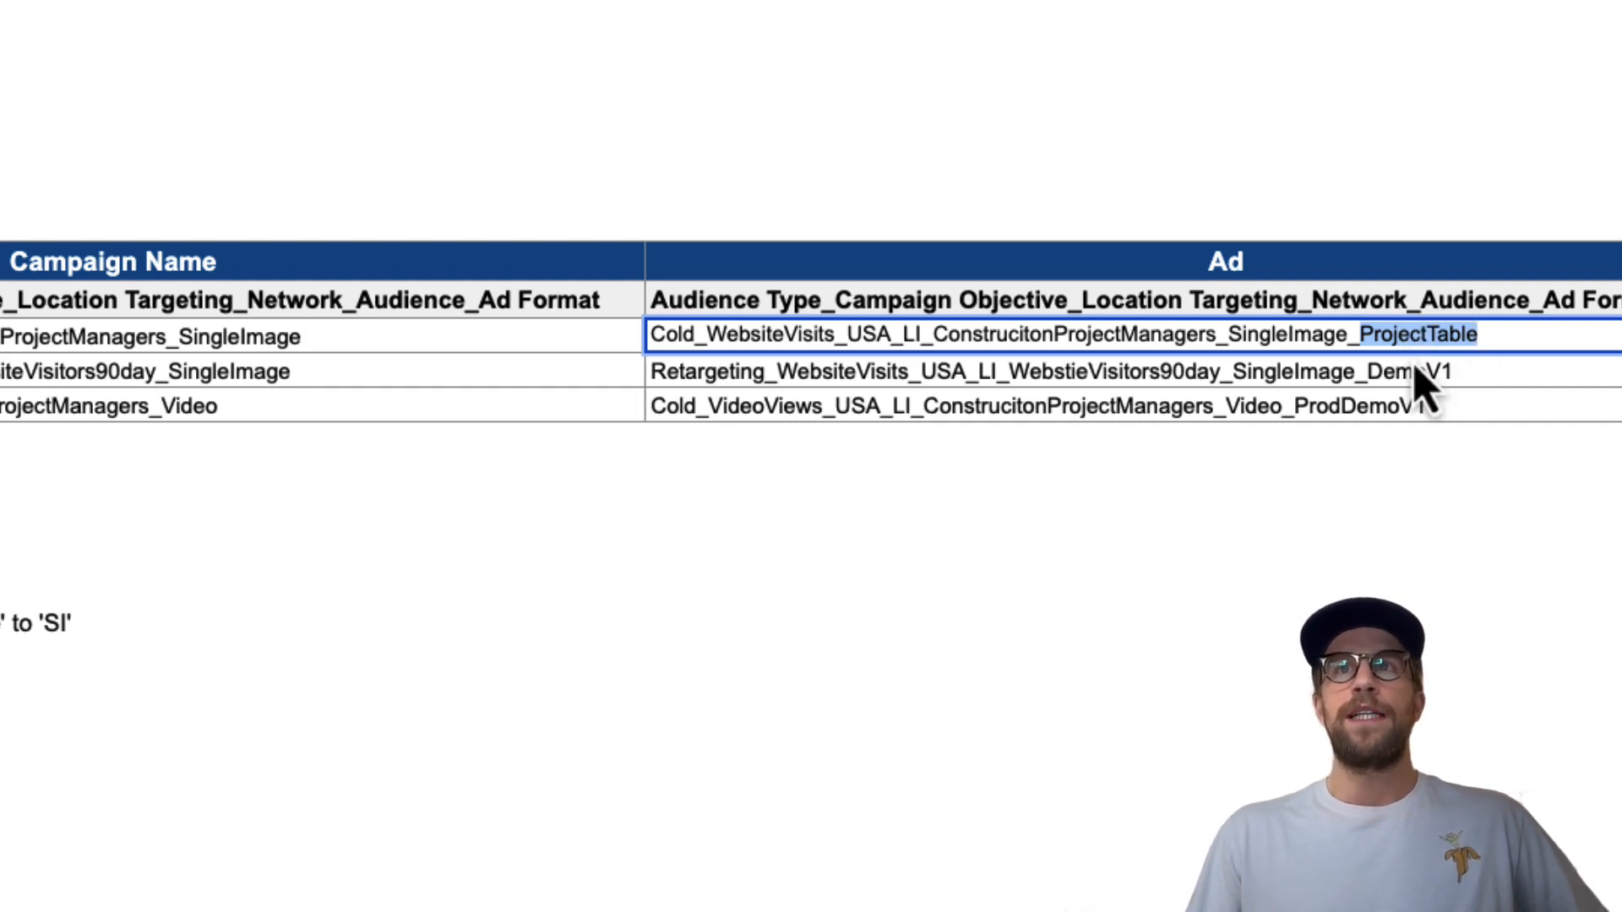
{"action": "mouse_move", "coordinate": [1480, 424]}
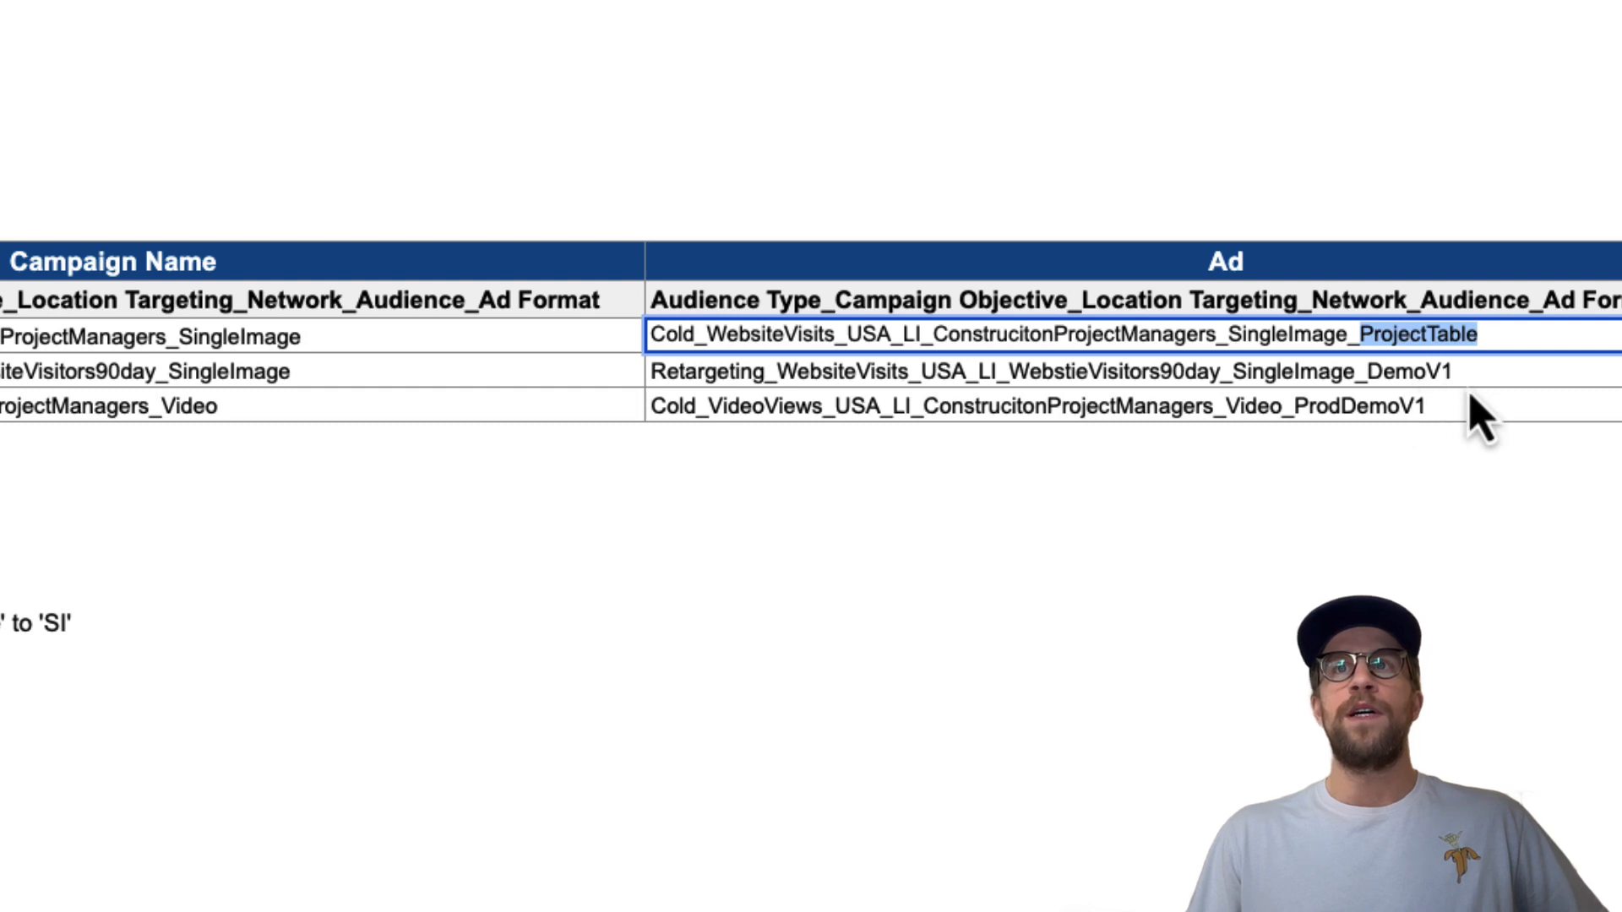
{"action": "mouse_move", "coordinate": [1375, 444]}
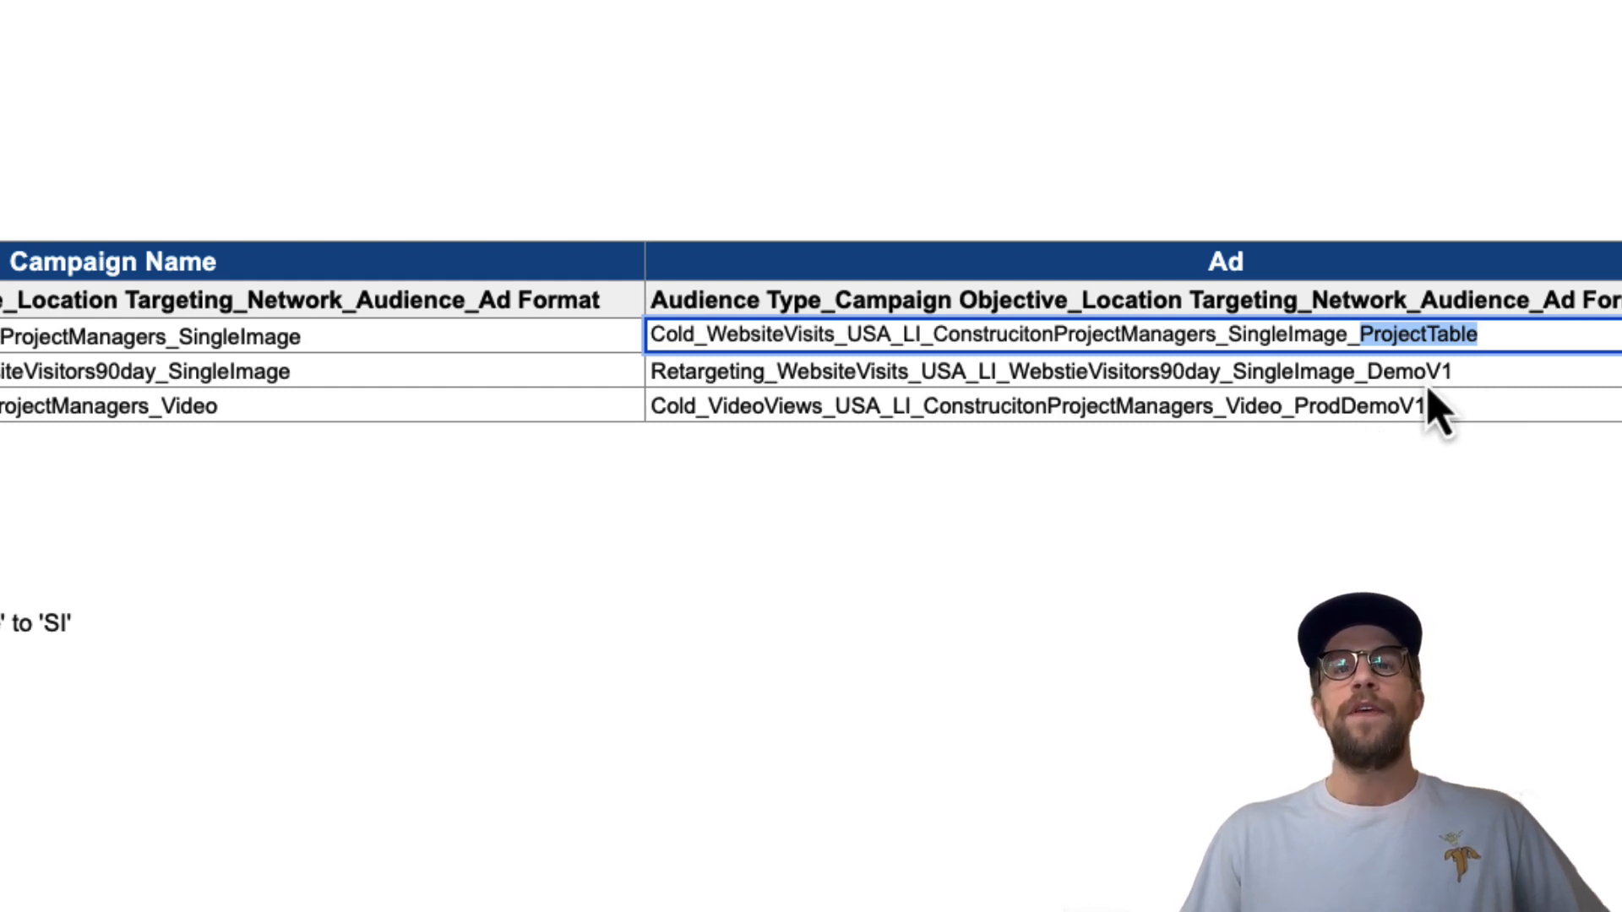
{"action": "mouse_move", "coordinate": [1486, 399]}
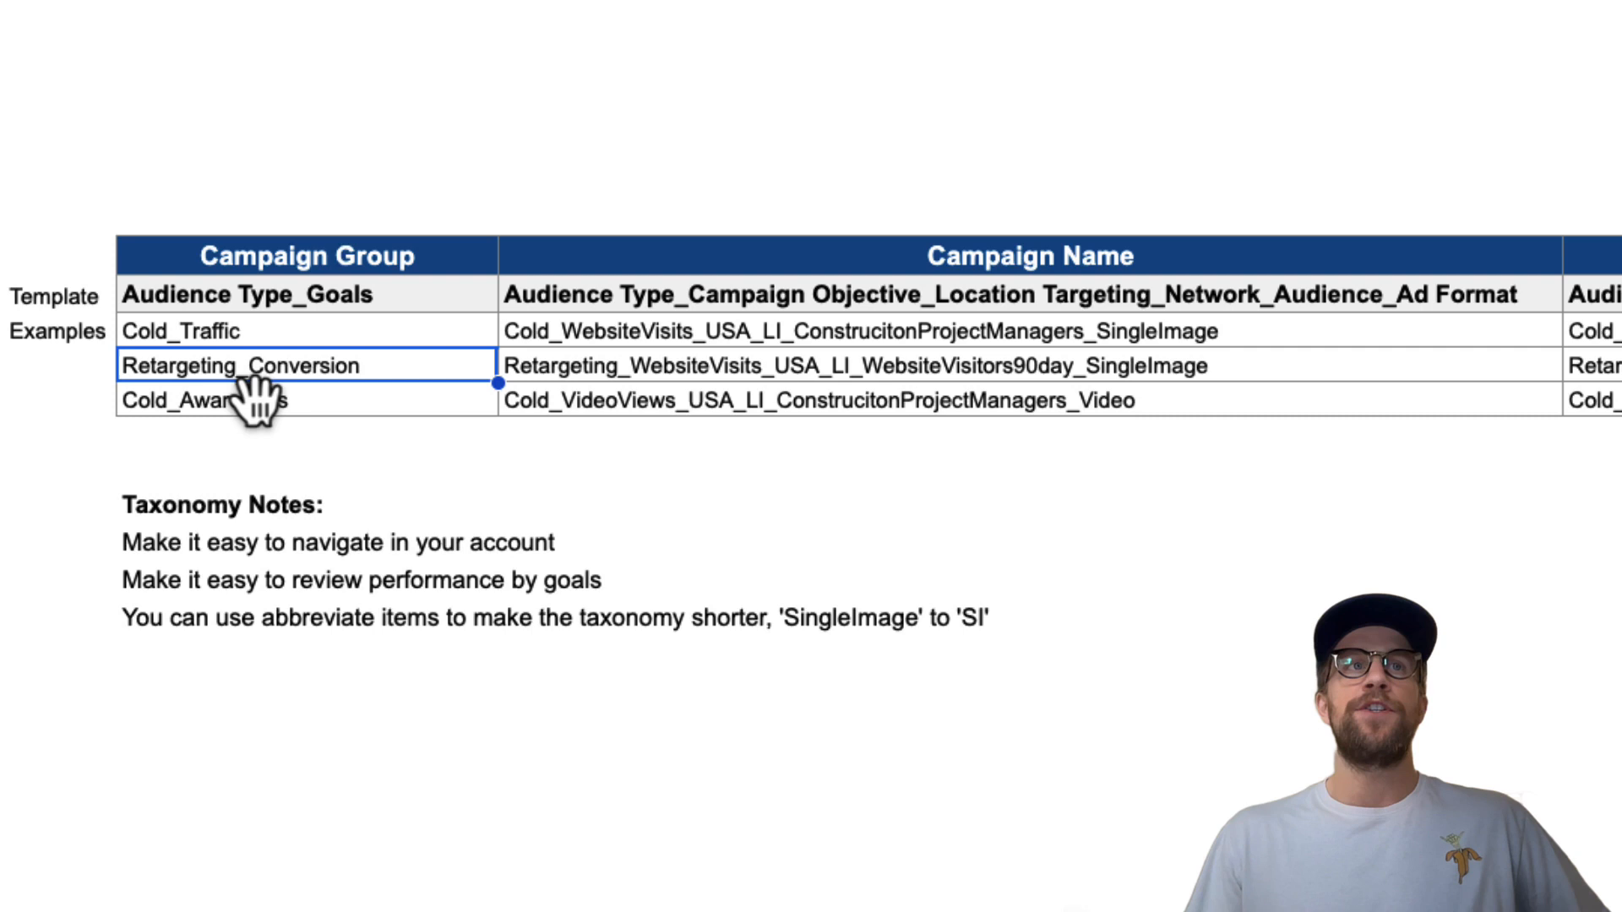
{"action": "left_click", "coordinate": [828, 365]}
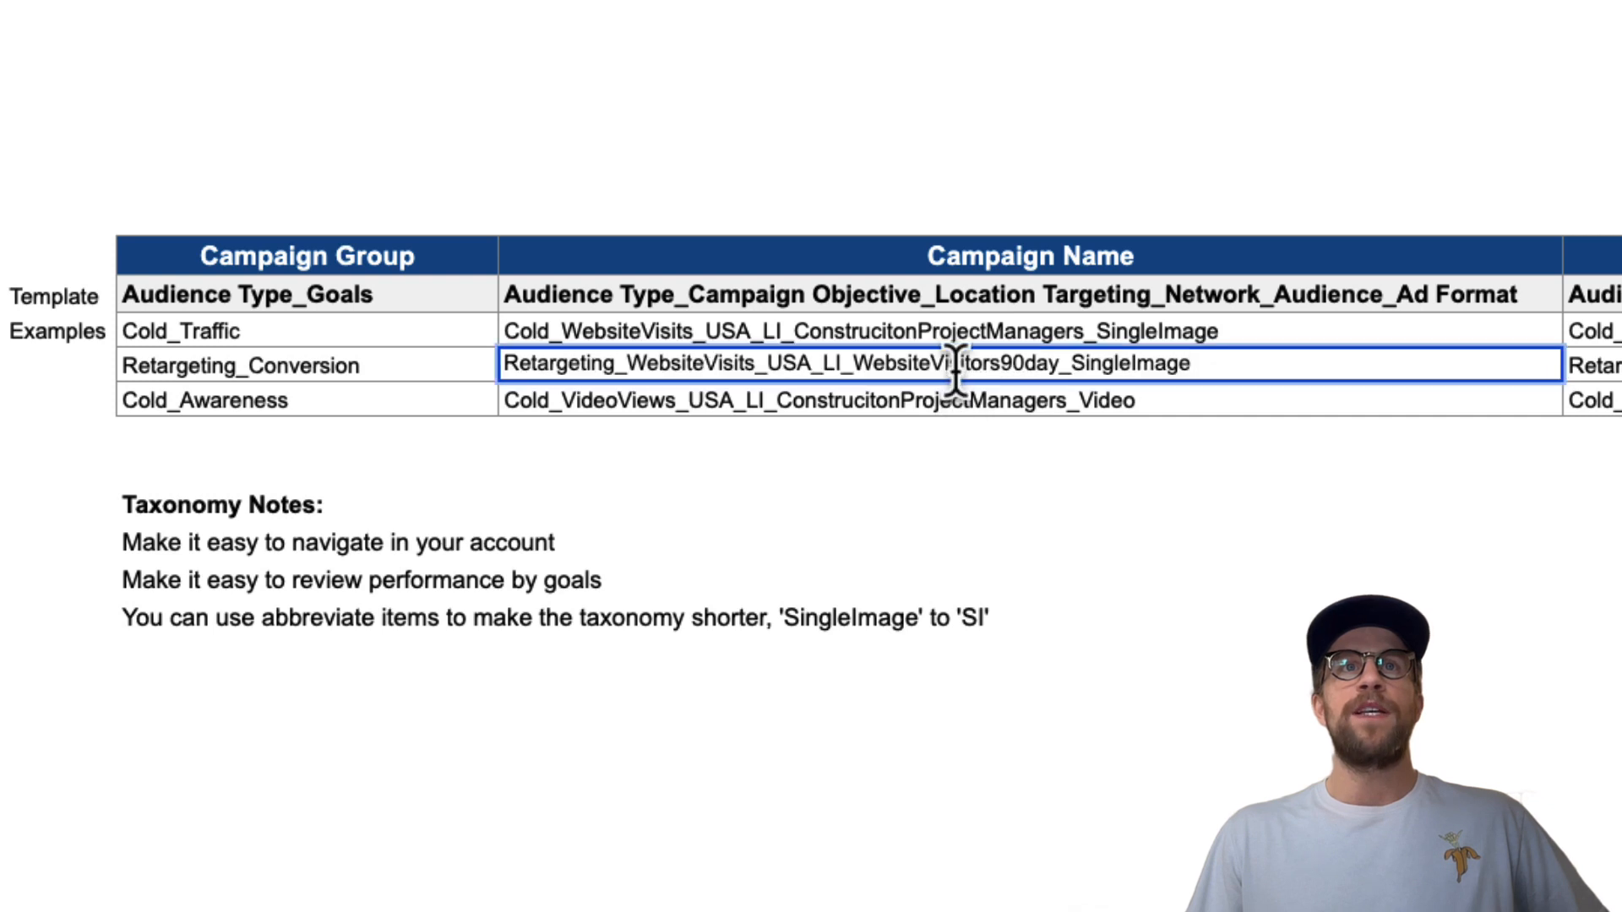
{"action": "scroll", "scroll_direction": "right", "scroll_amount": 3}
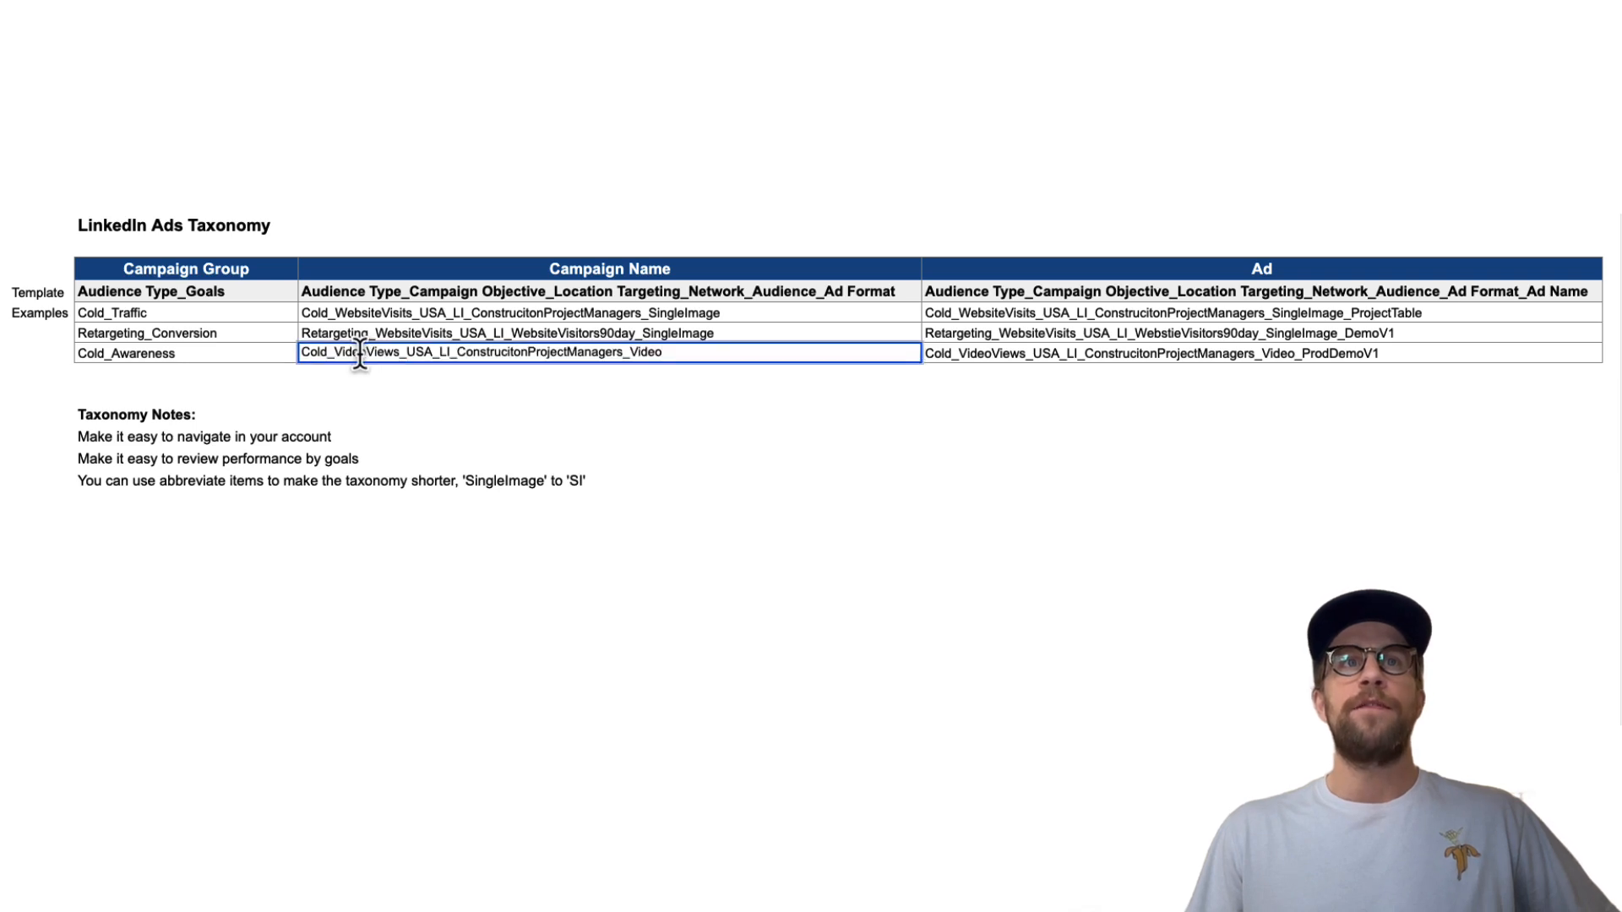
{"action": "double_click", "coordinate": [642, 351]}
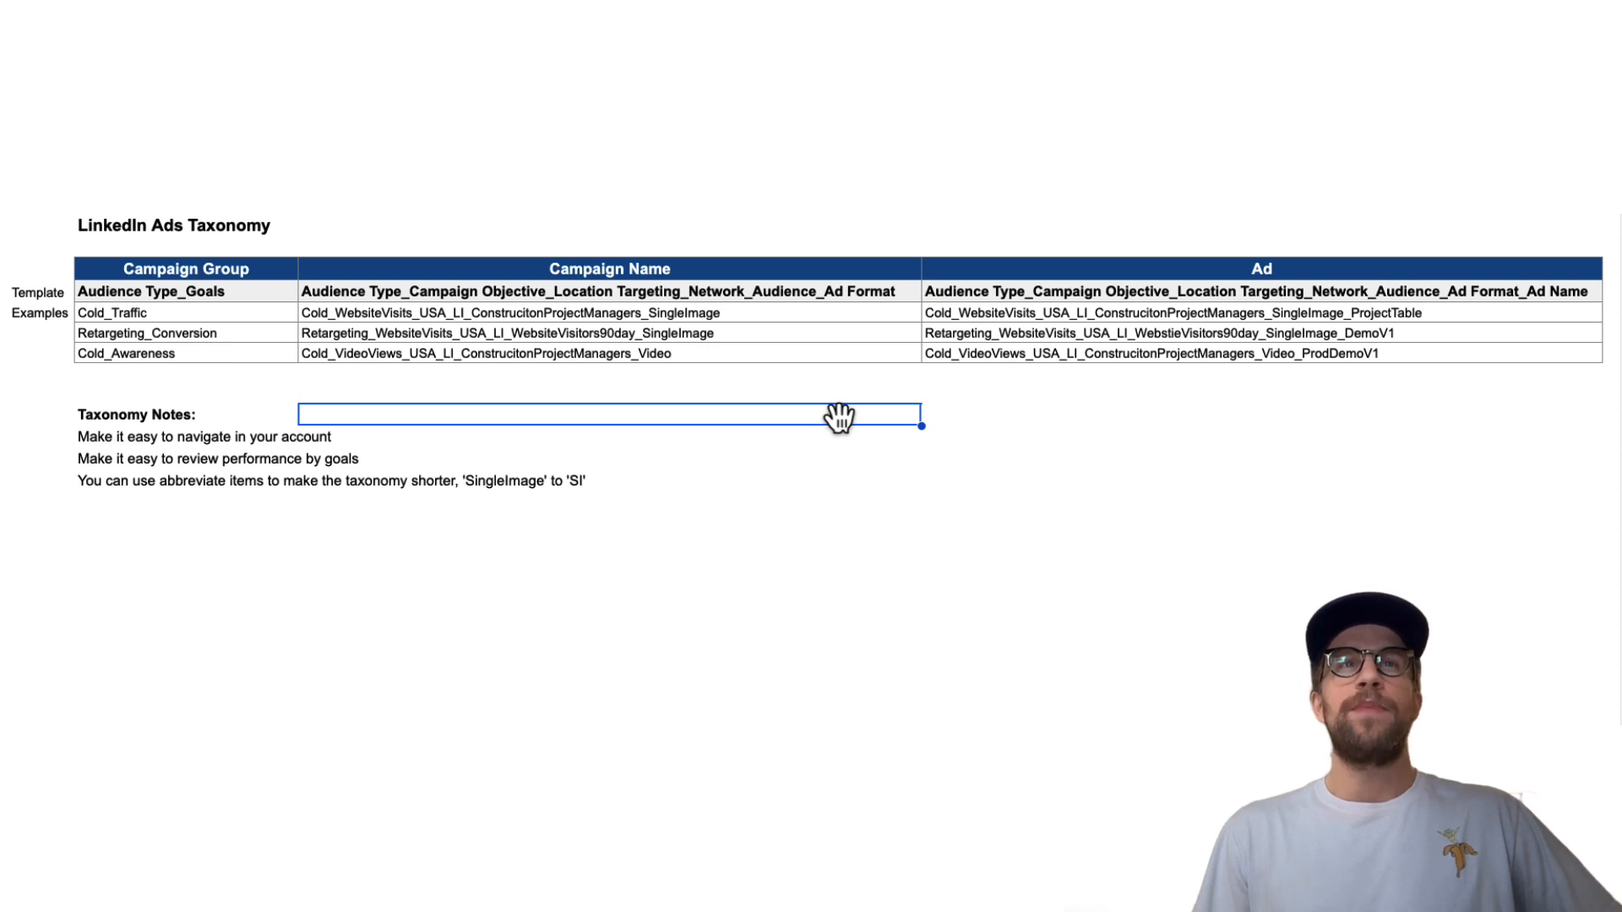
{"action": "mouse_move", "coordinate": [206, 342]}
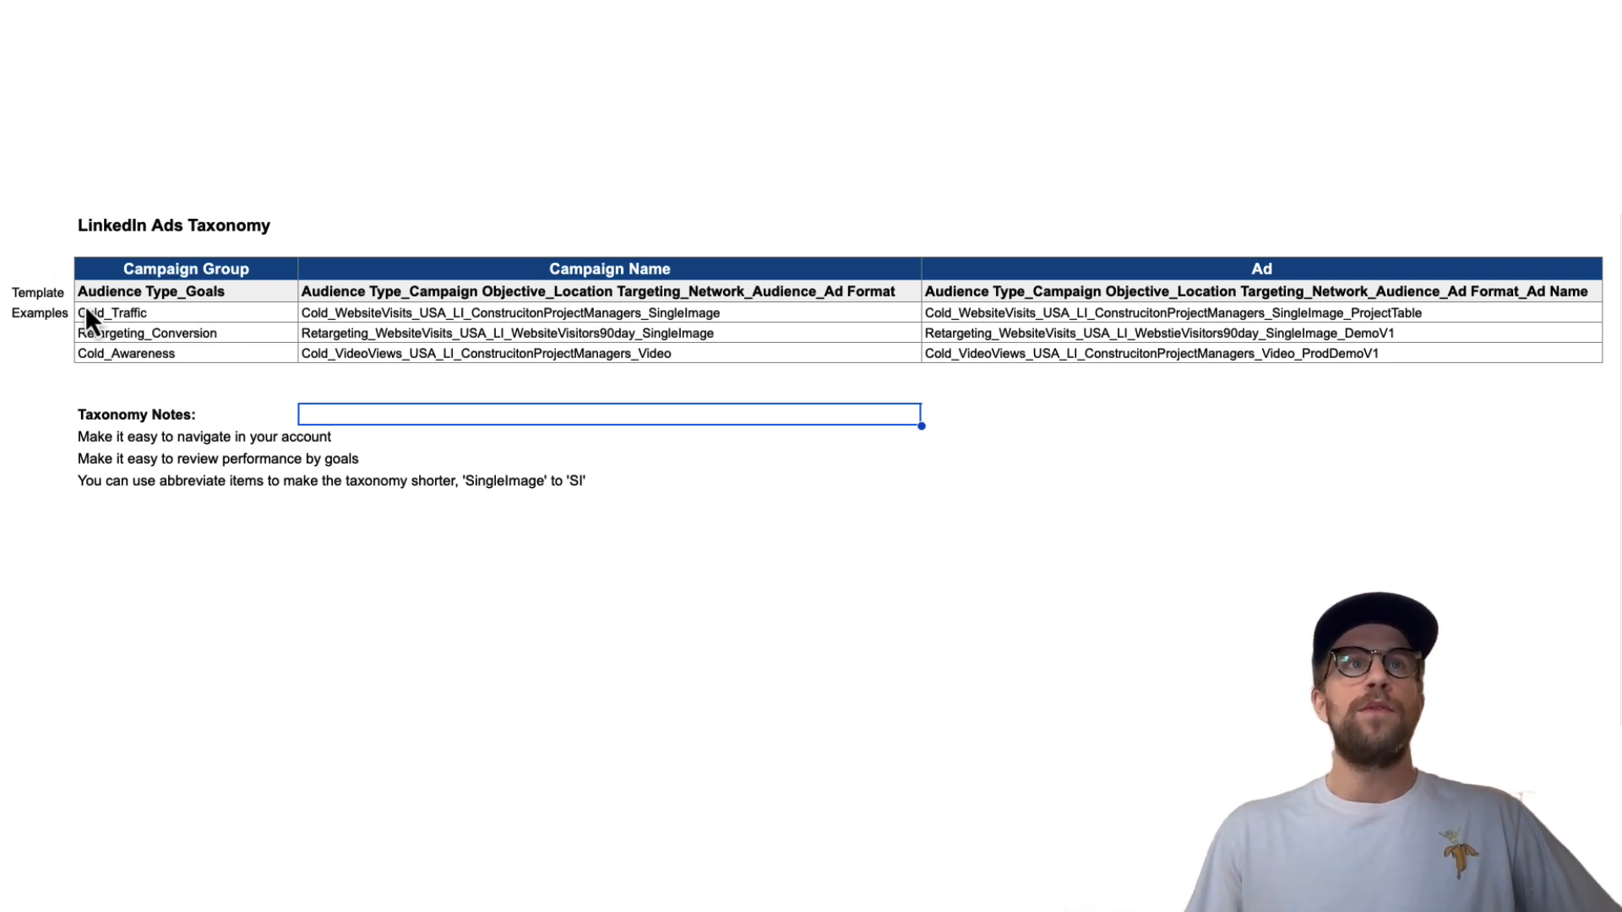
{"action": "left_click", "coordinate": [111, 312]}
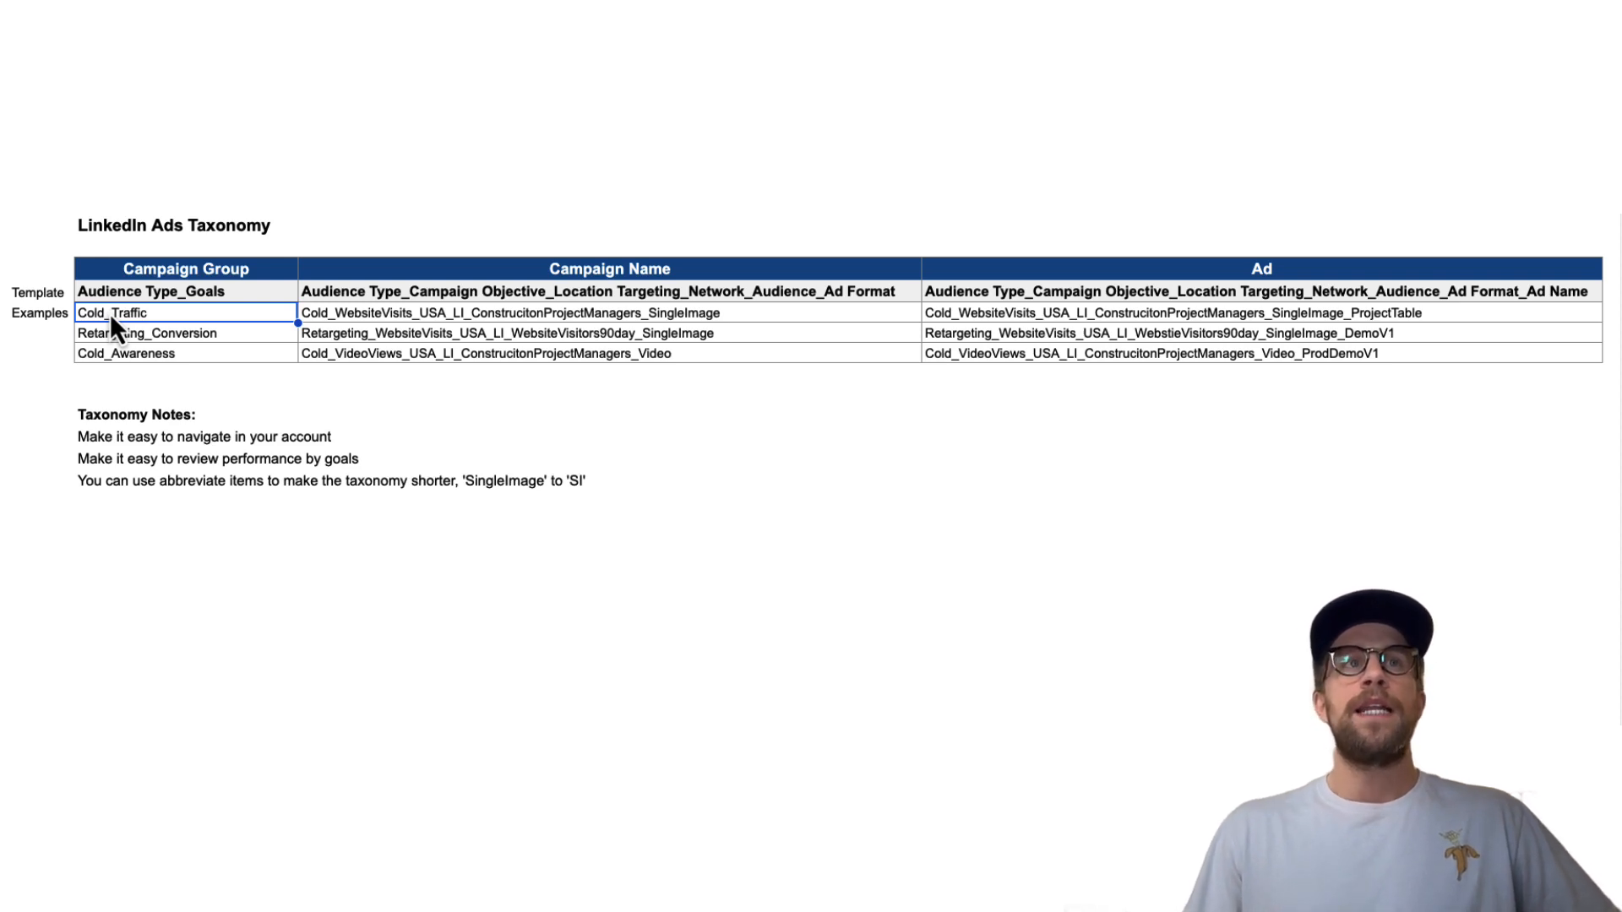
{"action": "left_click", "coordinate": [147, 333]}
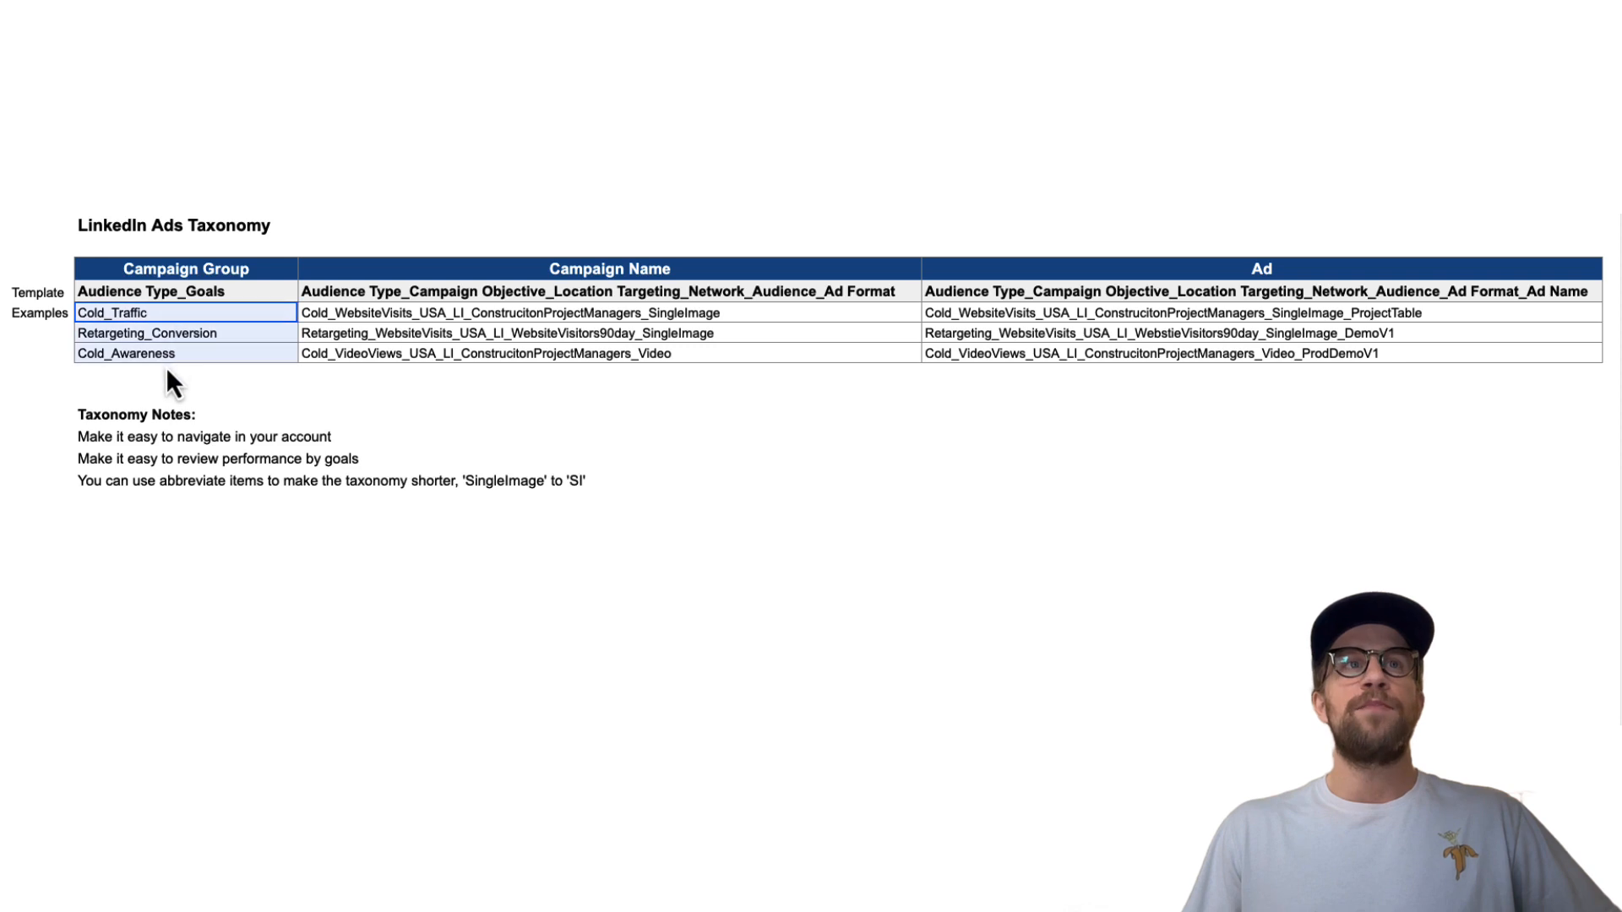
{"action": "left_click", "coordinate": [123, 353]}
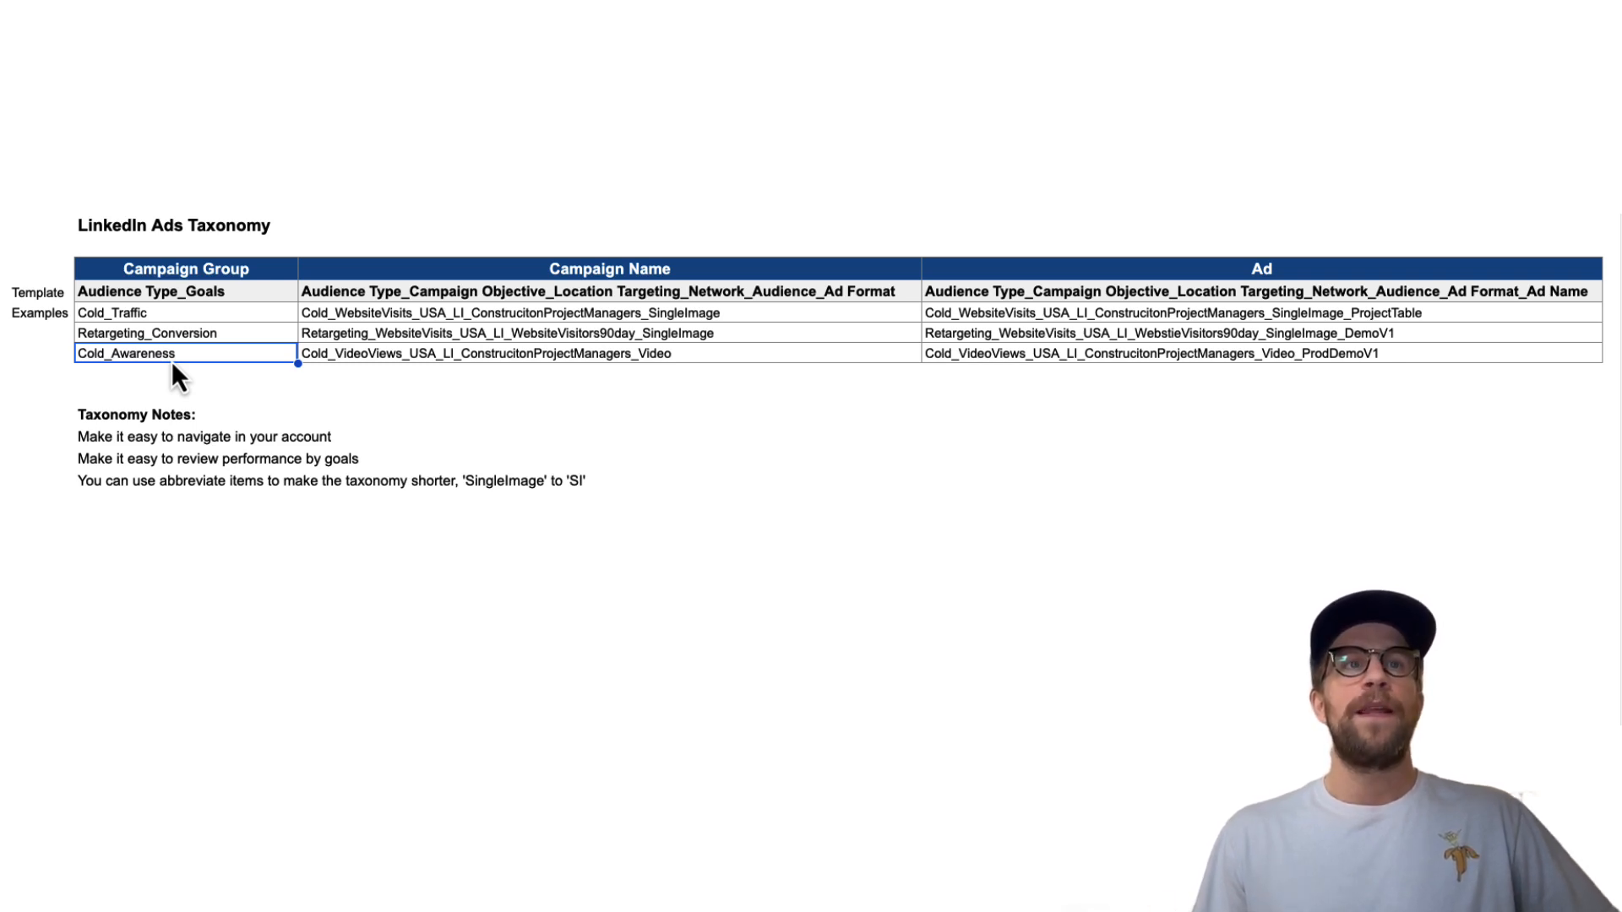
{"action": "left_click", "coordinate": [186, 480]}
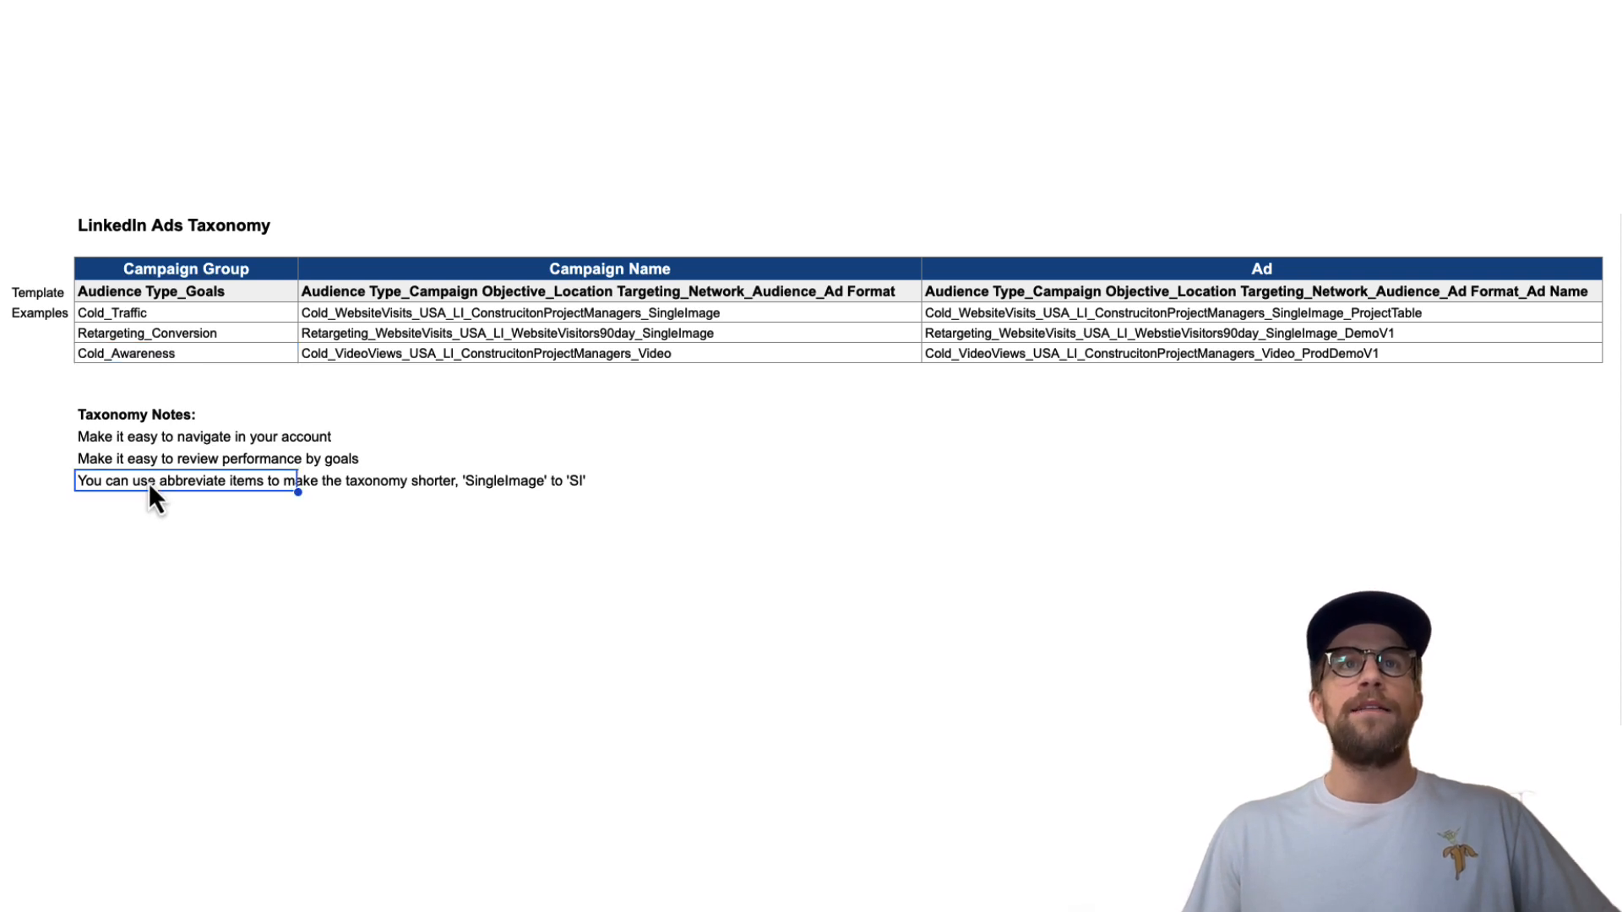
{"action": "mouse_move", "coordinate": [662, 342]}
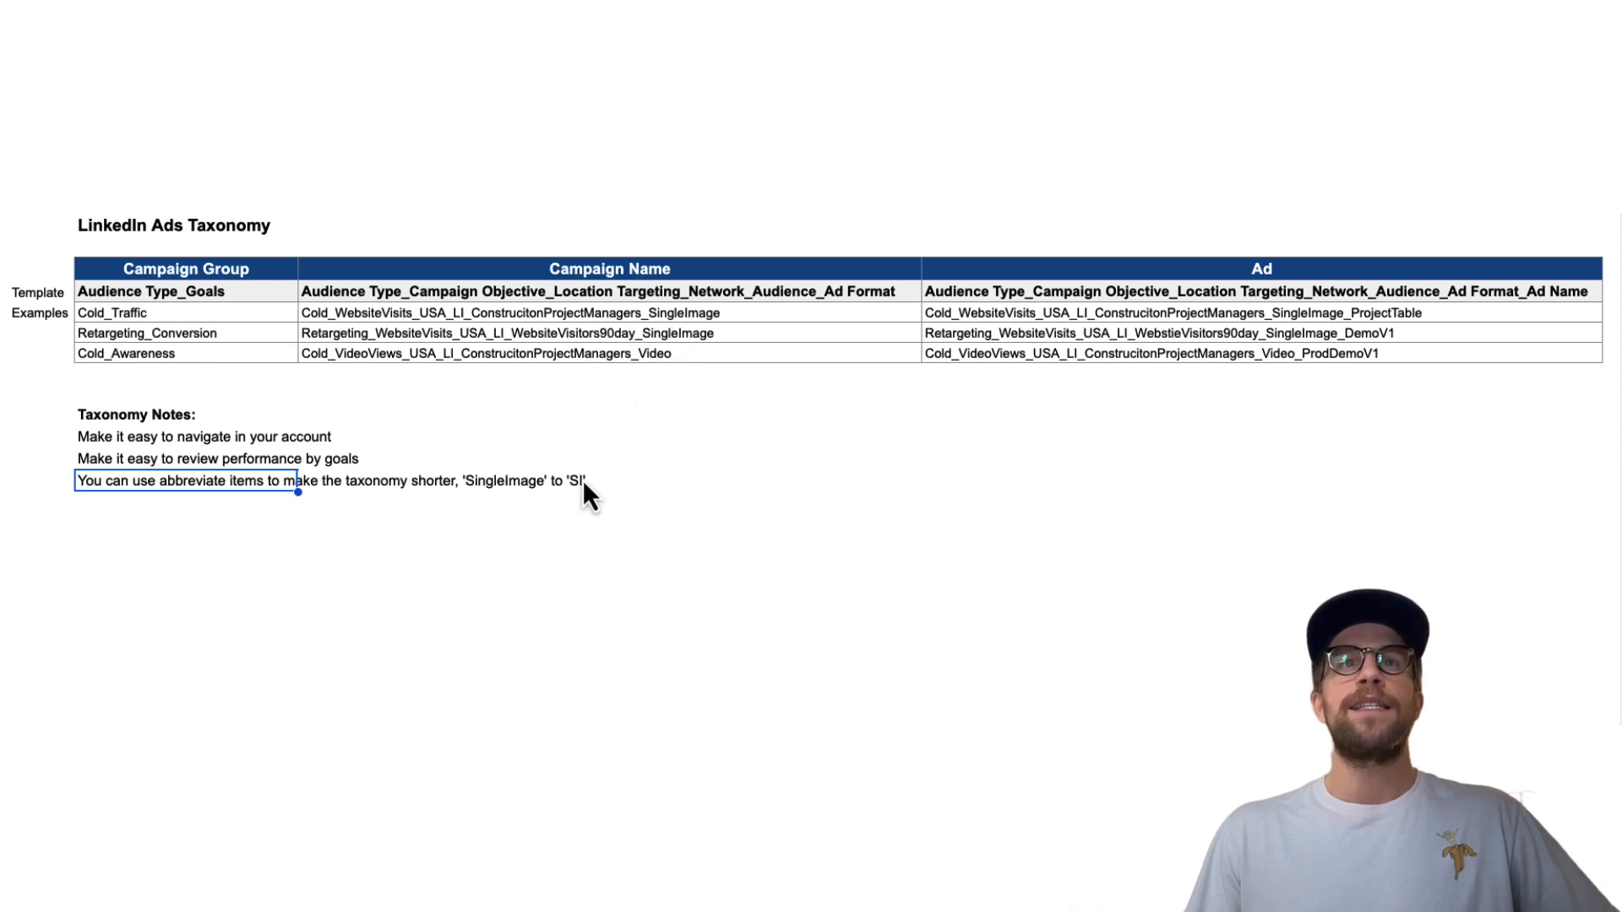
{"action": "mouse_move", "coordinate": [673, 336]}
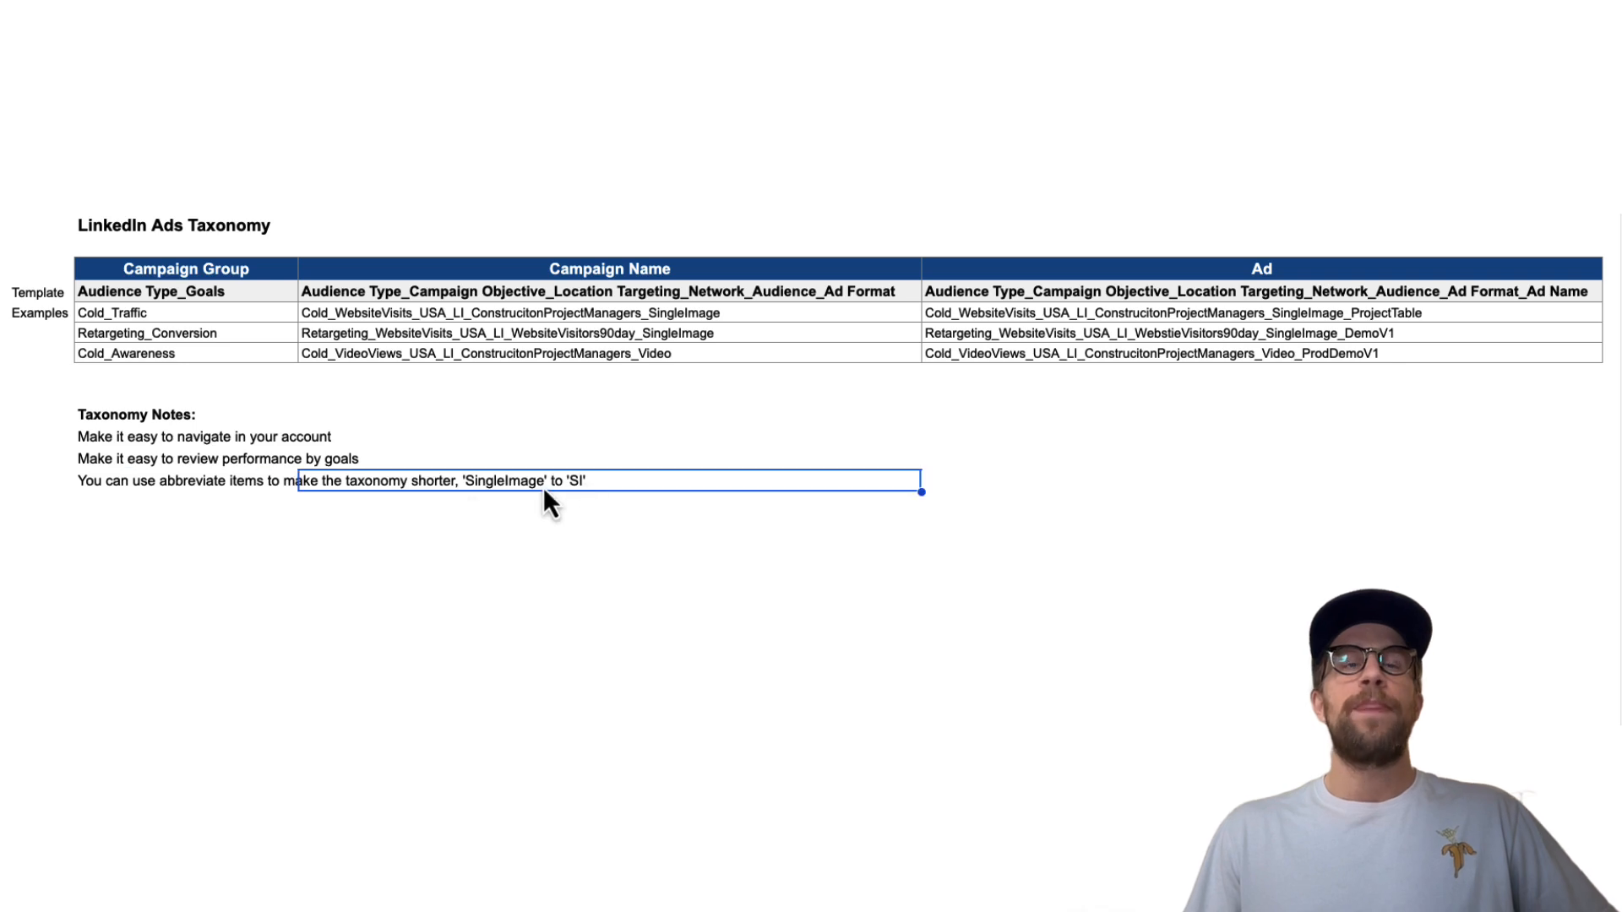
{"action": "mouse_move", "coordinate": [548, 321]}
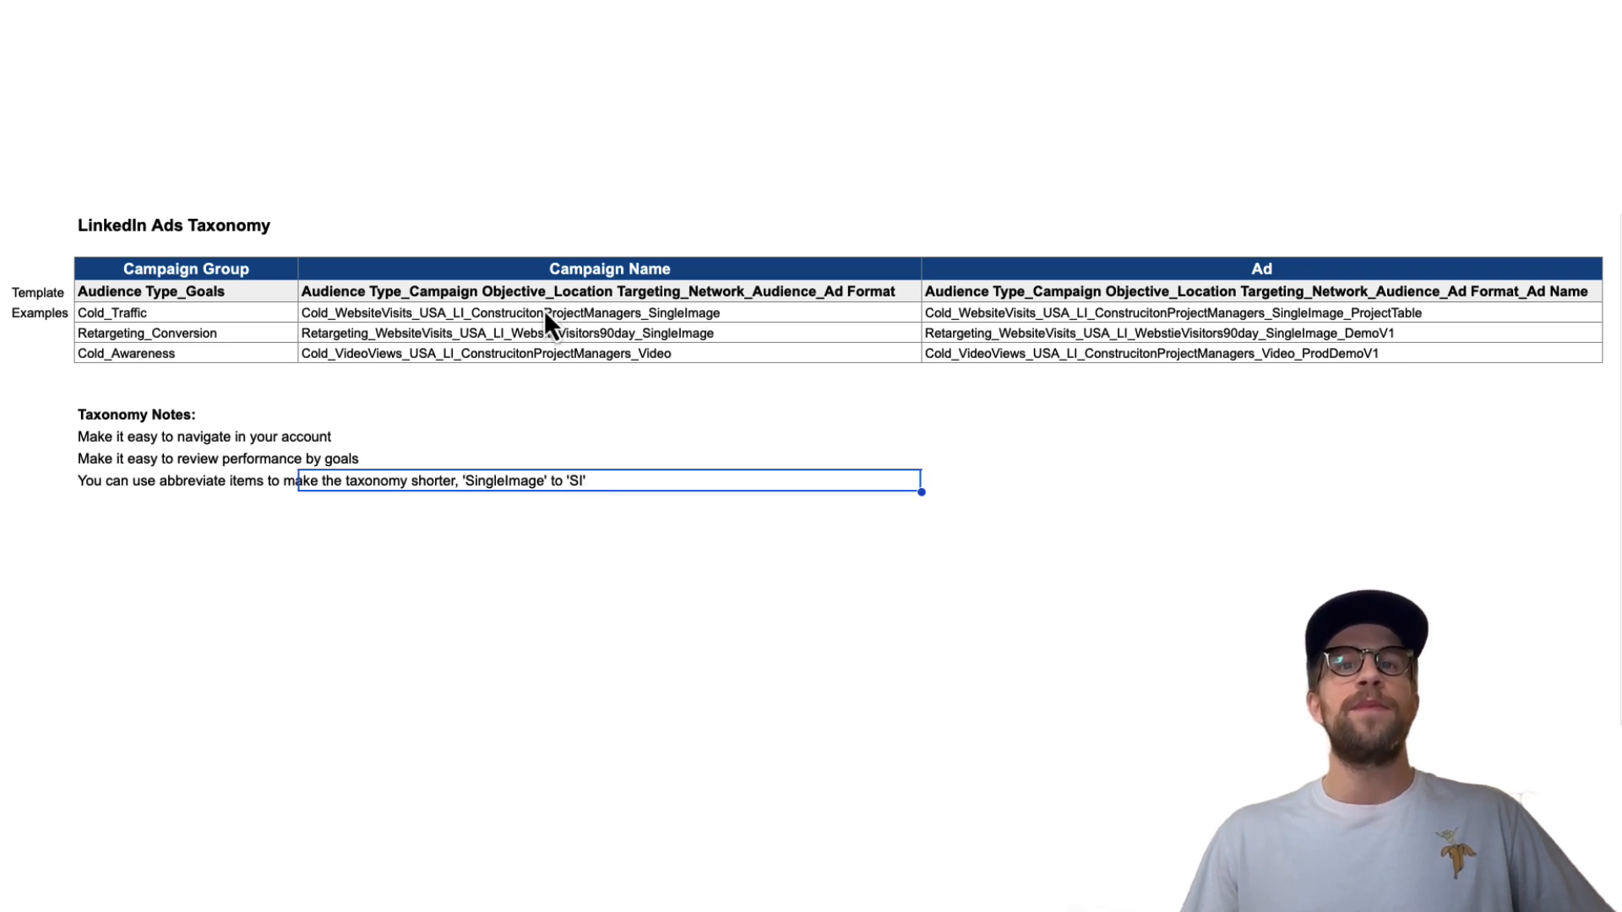